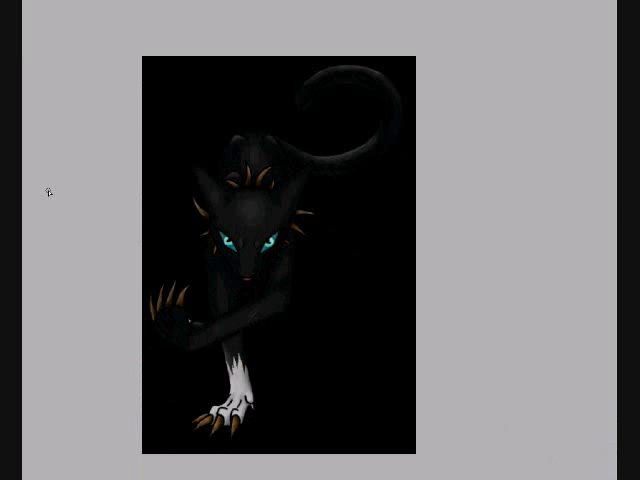
mouse_move(468, 232)
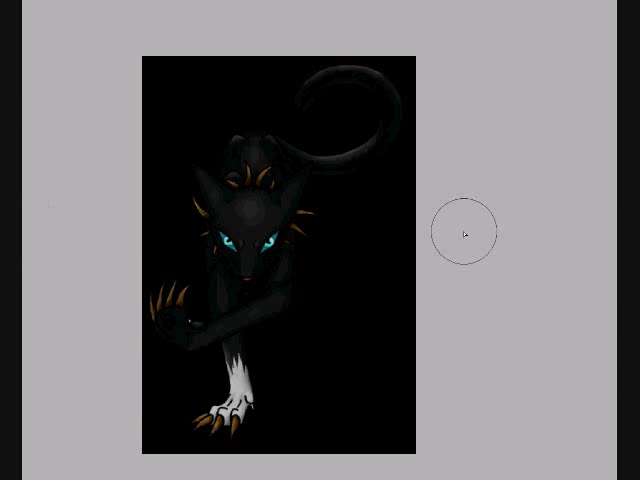